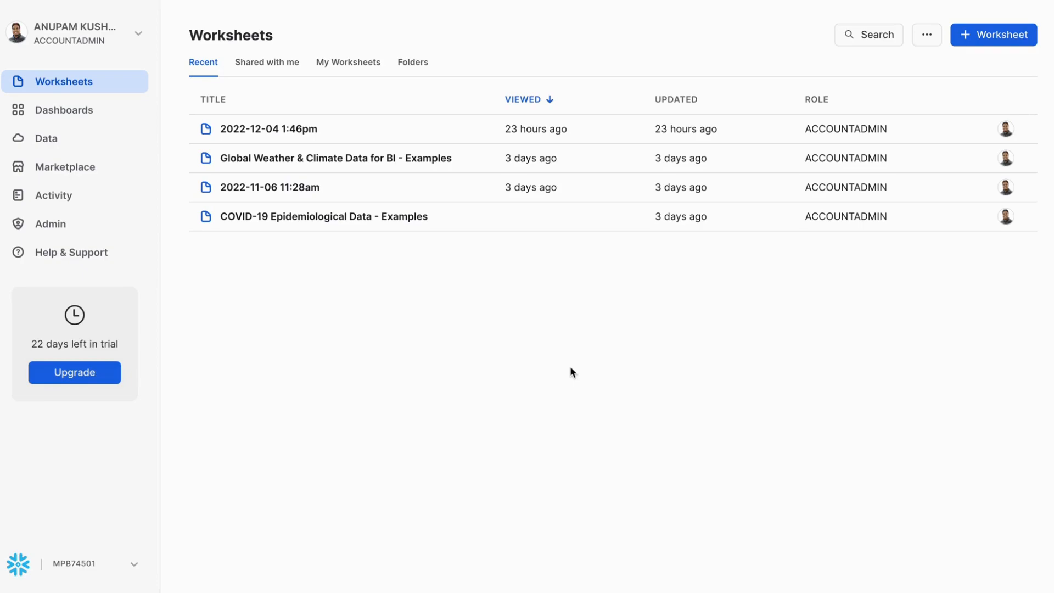
mouse_move(502, 32)
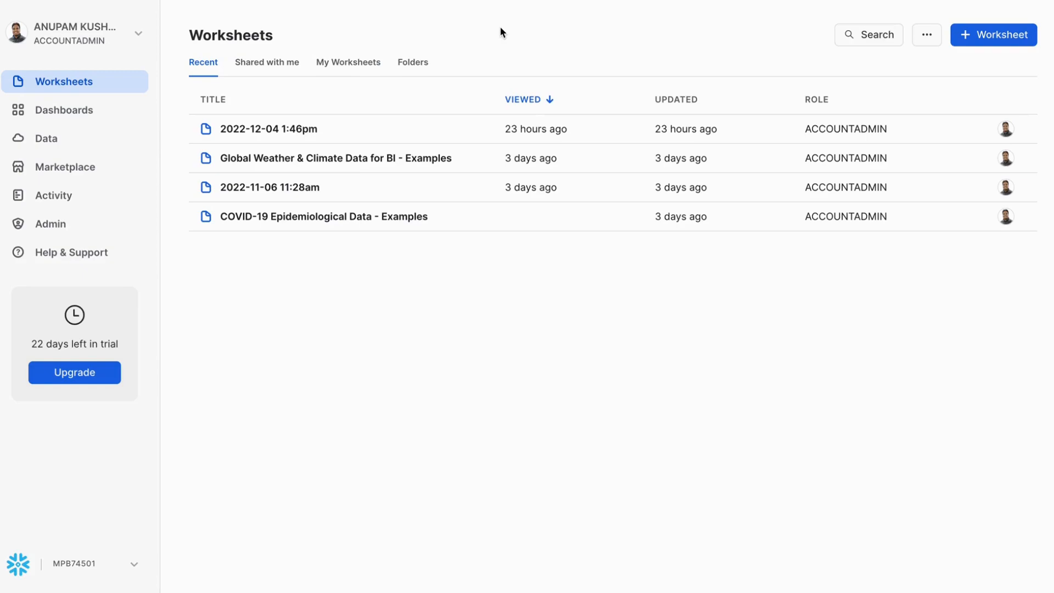
mouse_move(183, 31)
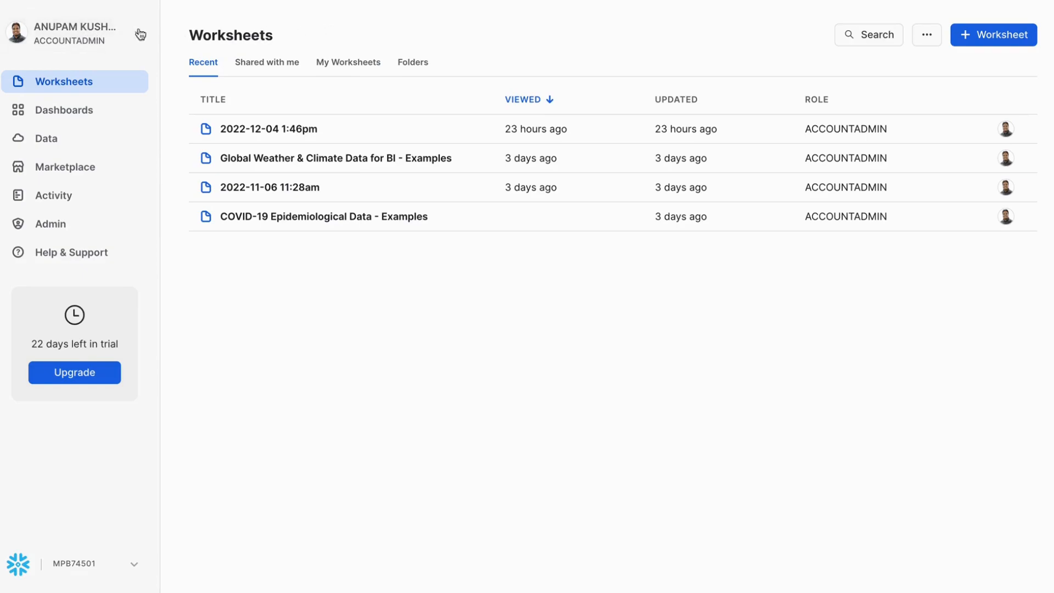
- Set the profile's Default Experience to Classic UI and save, then reopen the account menu
click(74, 34)
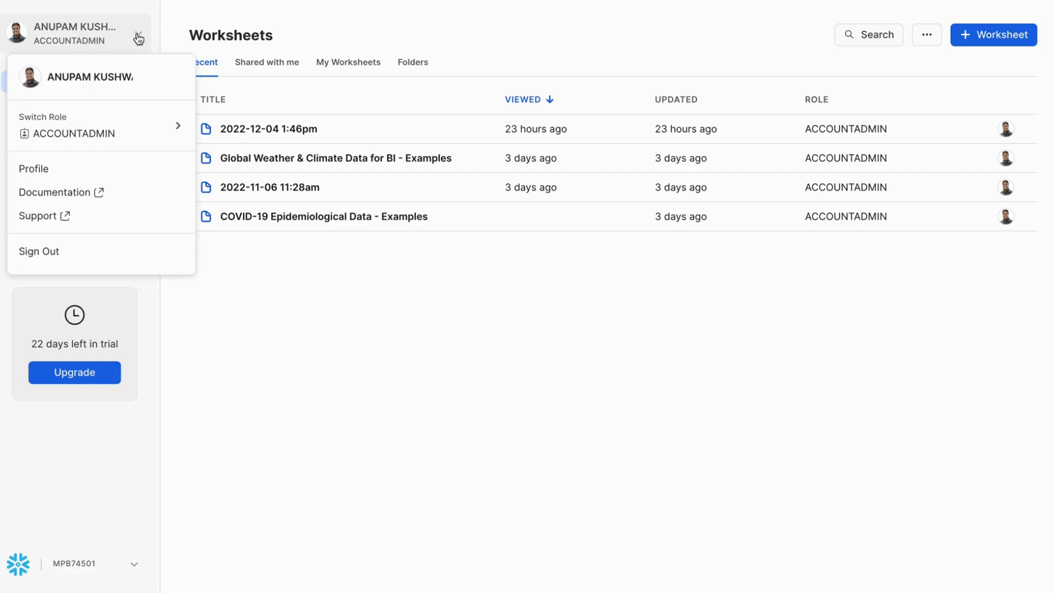
click(33, 169)
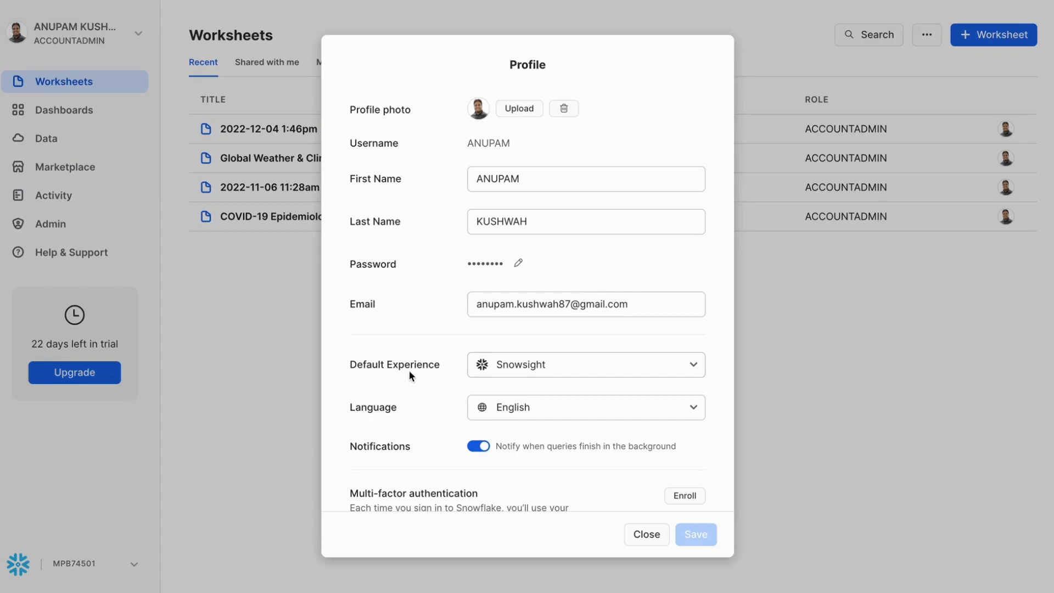
mouse_move(509, 372)
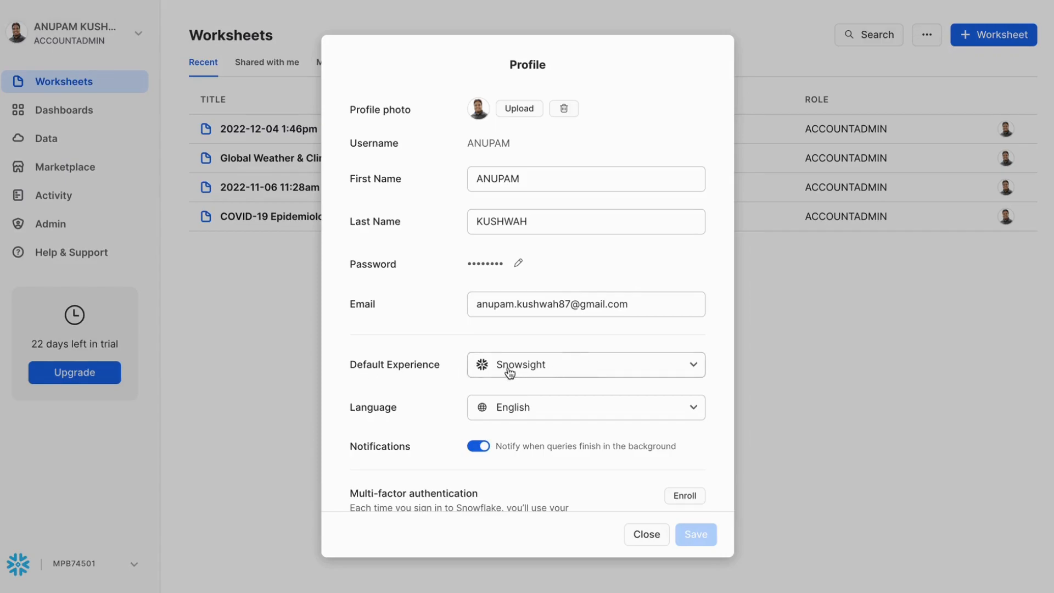
mouse_move(591, 389)
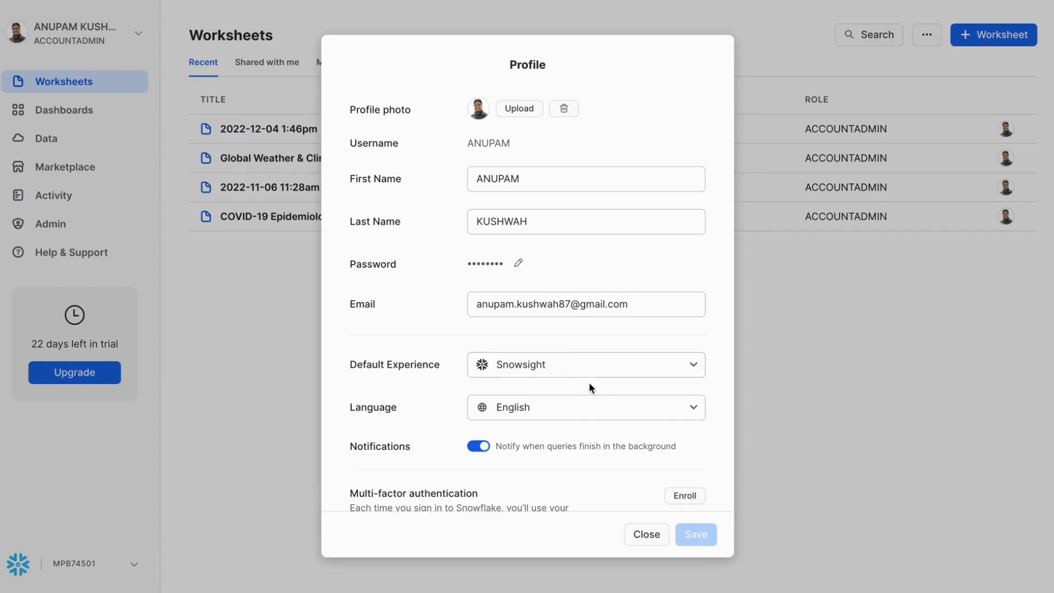
click(585, 365)
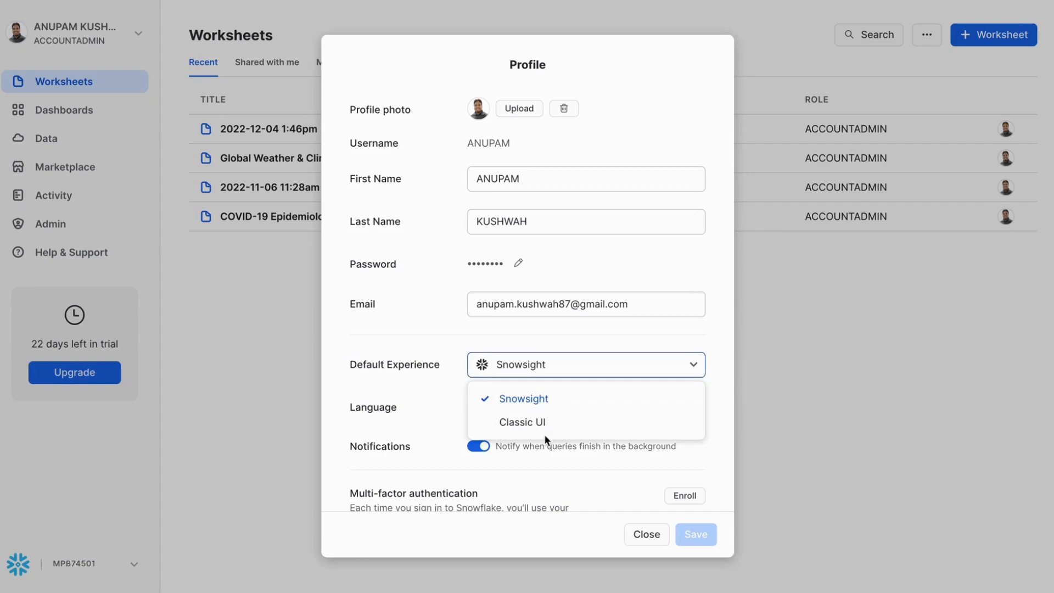
click(523, 422)
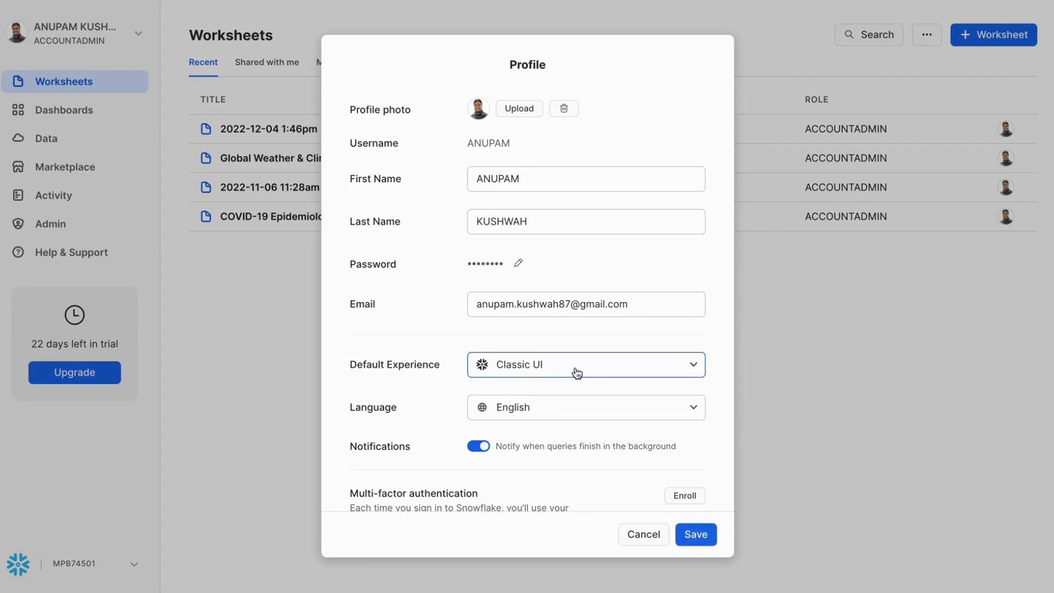
click(696, 535)
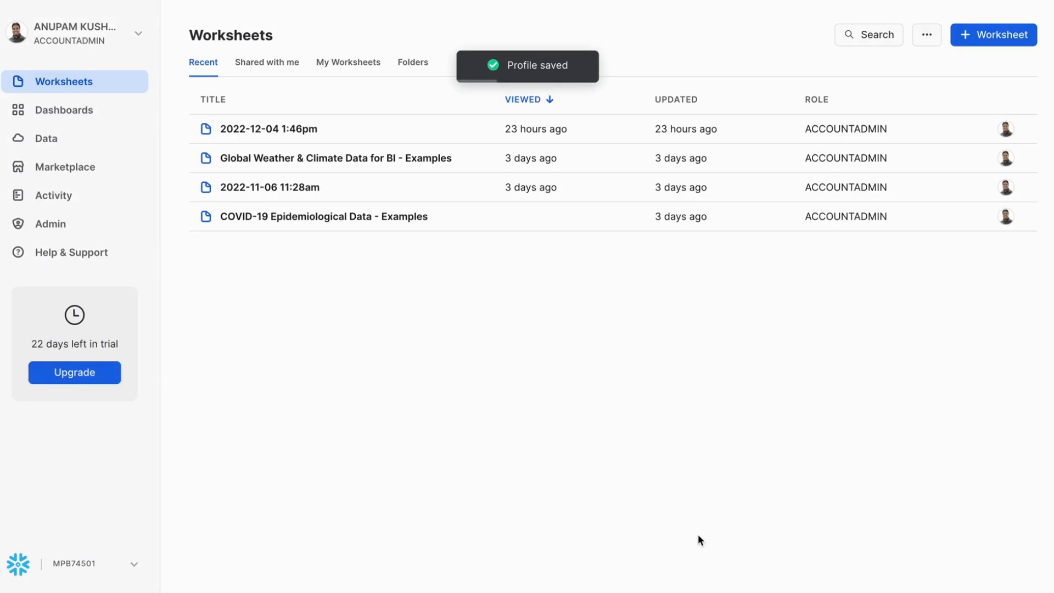
click(73, 34)
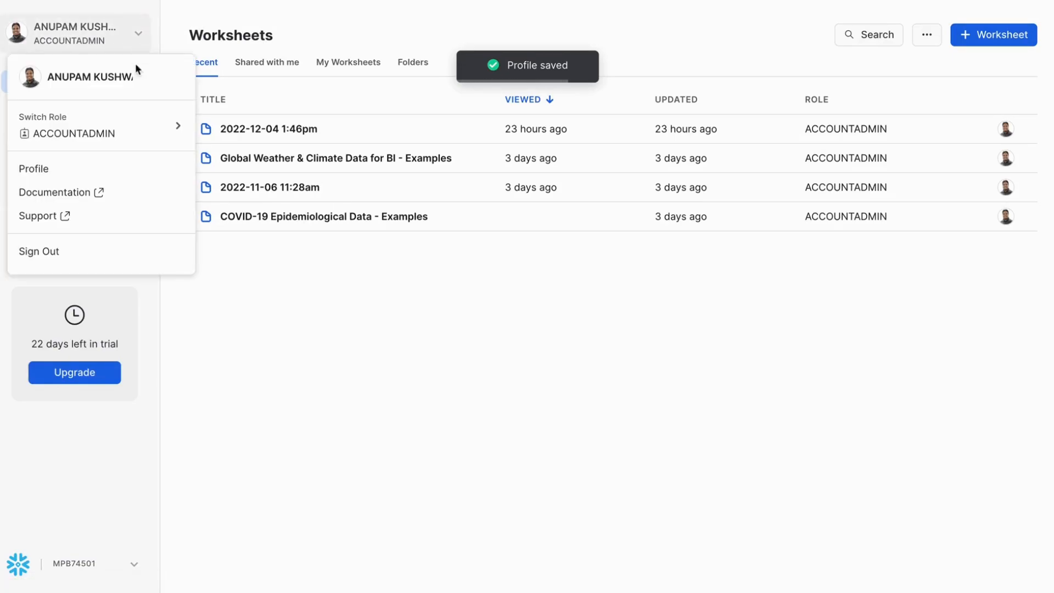
- Sign out of Snowflake and sign back in with the entered credentials
click(38, 252)
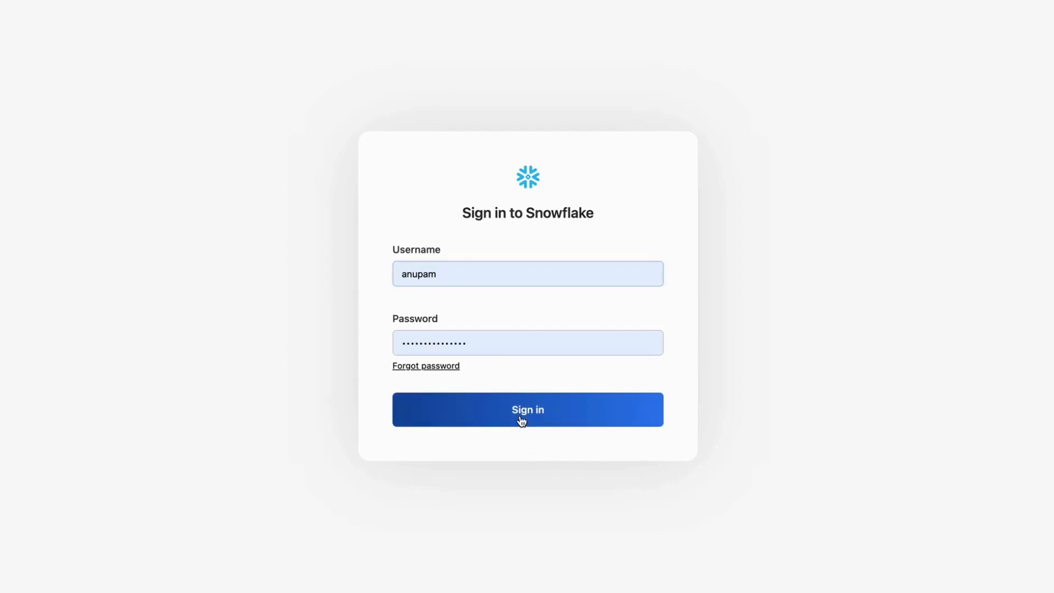
click(528, 409)
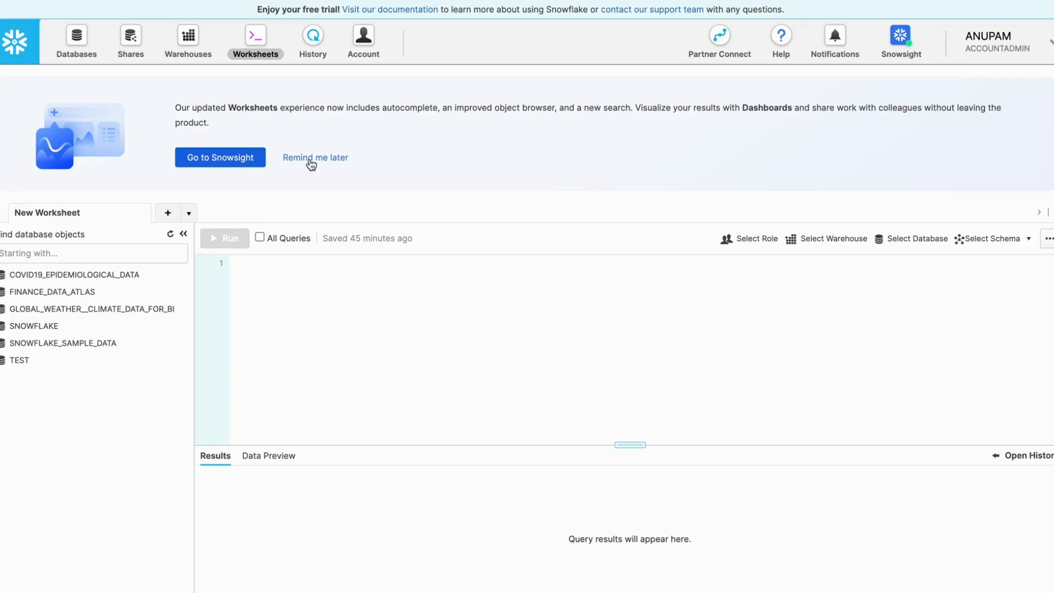
- Dismiss the Snowsight upgrade banner with 'Remind me later', leaving the Classic UI worksheet
click(315, 157)
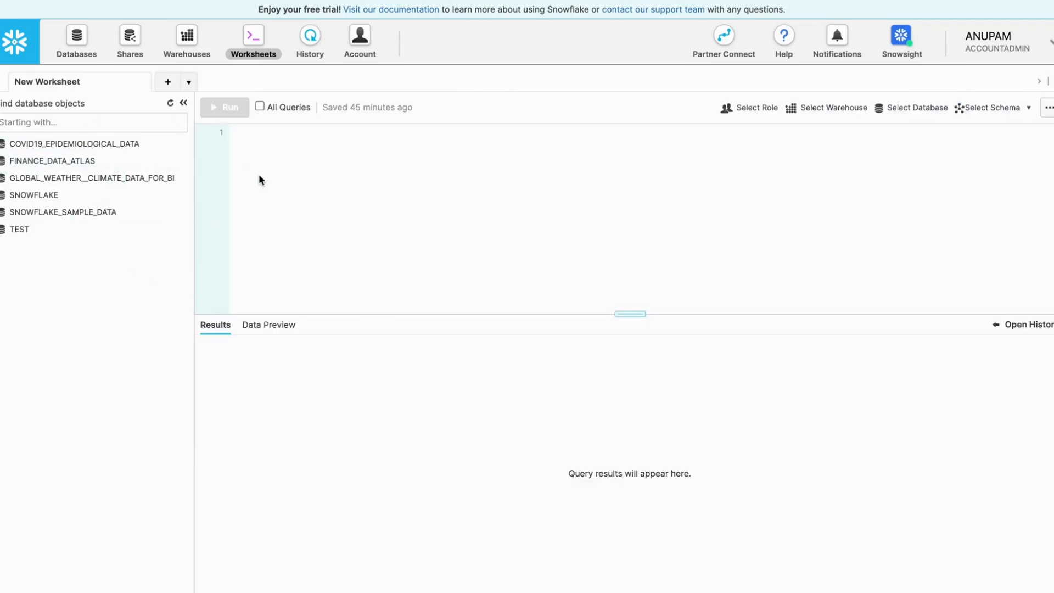
mouse_move(455, 225)
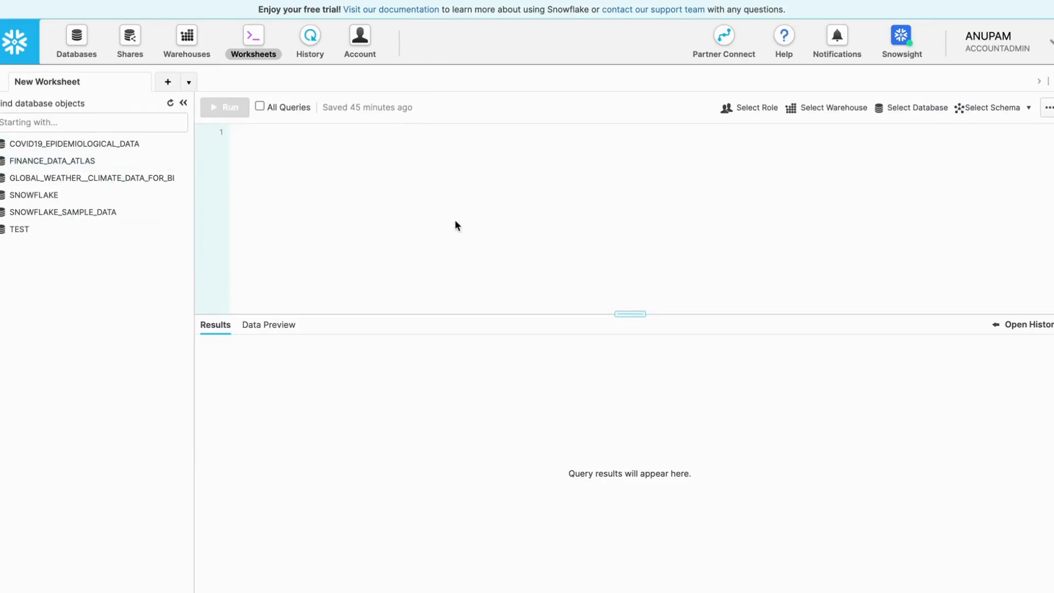